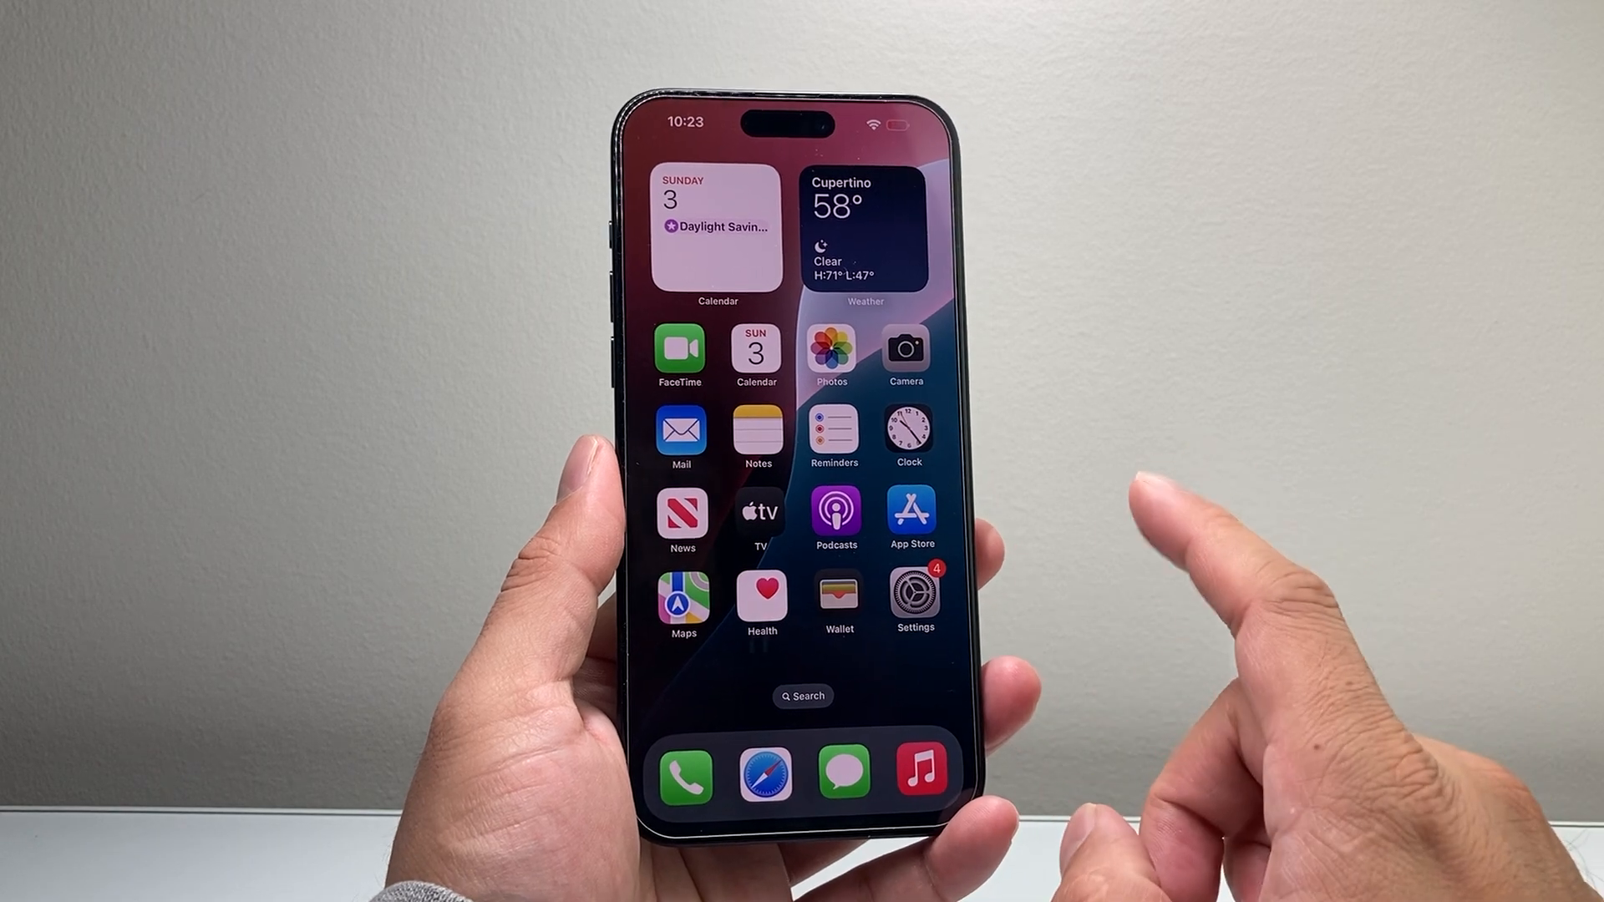
# Launch Settings and scroll through the Apps list to reach Passwords
pyautogui.click(912, 596)
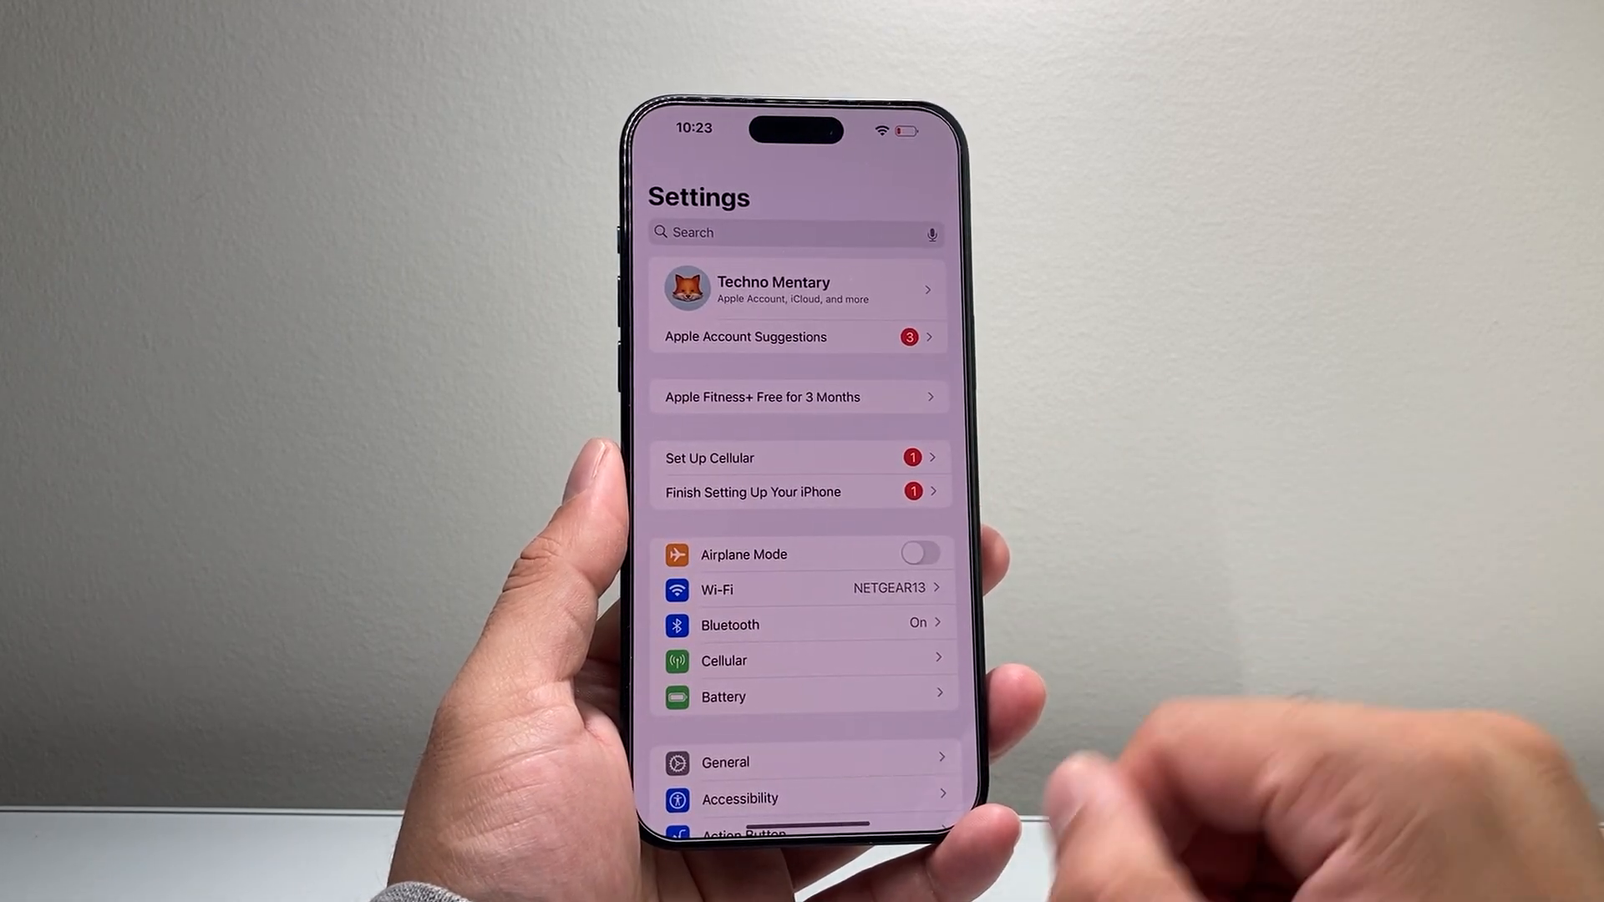
pyautogui.scroll(-3)
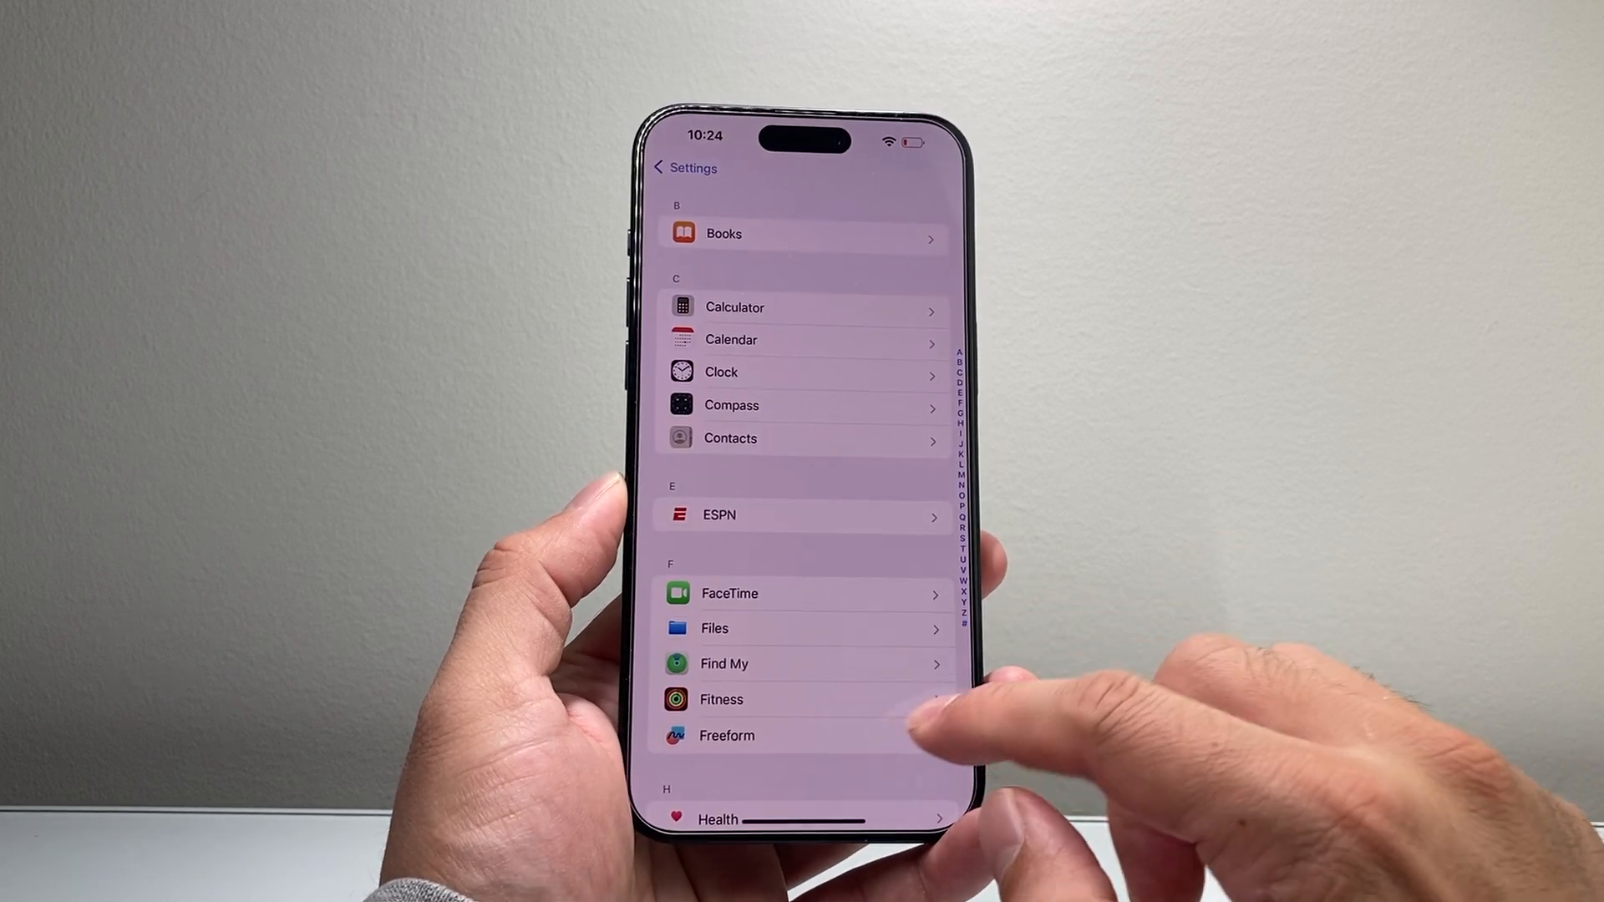
pyautogui.scroll(3)
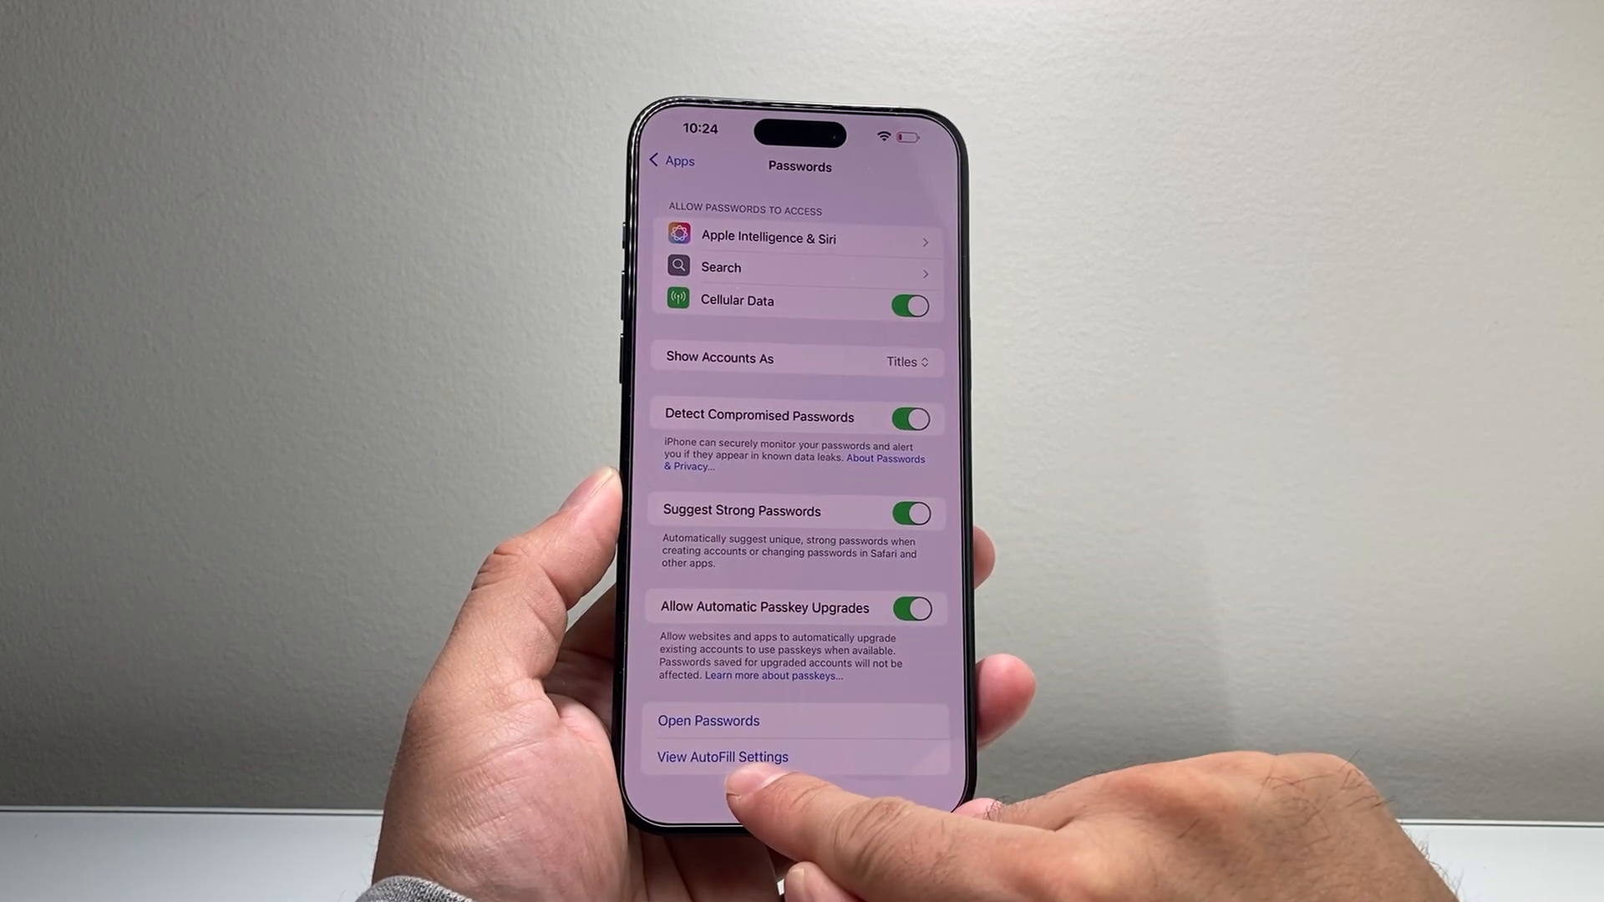
# Go from the Passwords page to General > AutoFill & Passwords via View AutoFill Settings
pyautogui.click(670, 160)
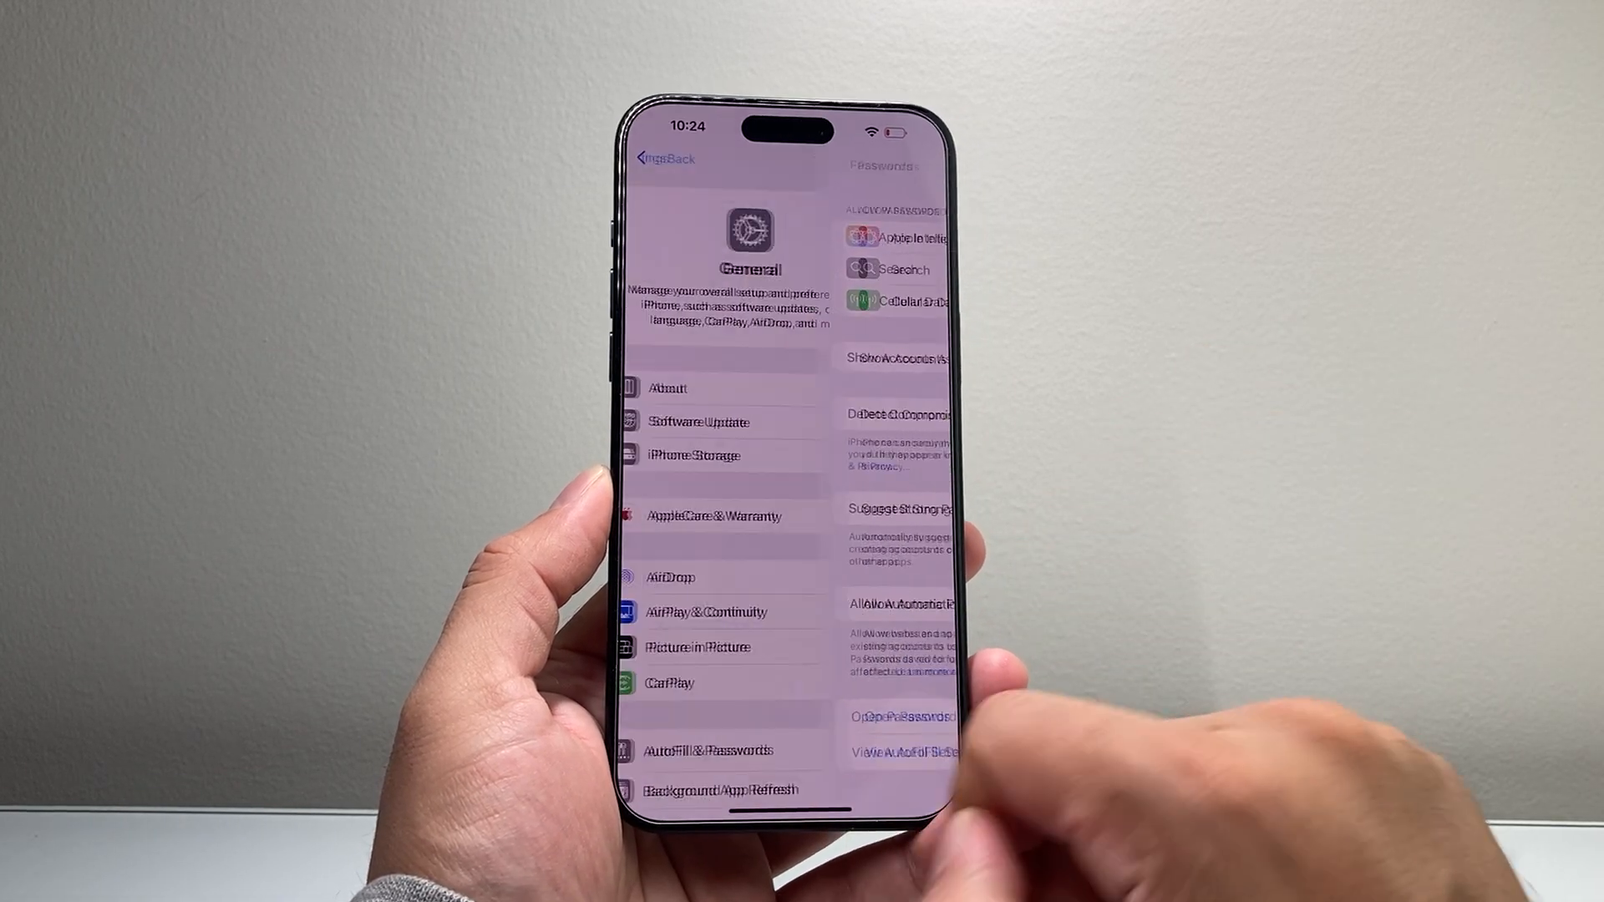
pyautogui.click(705, 751)
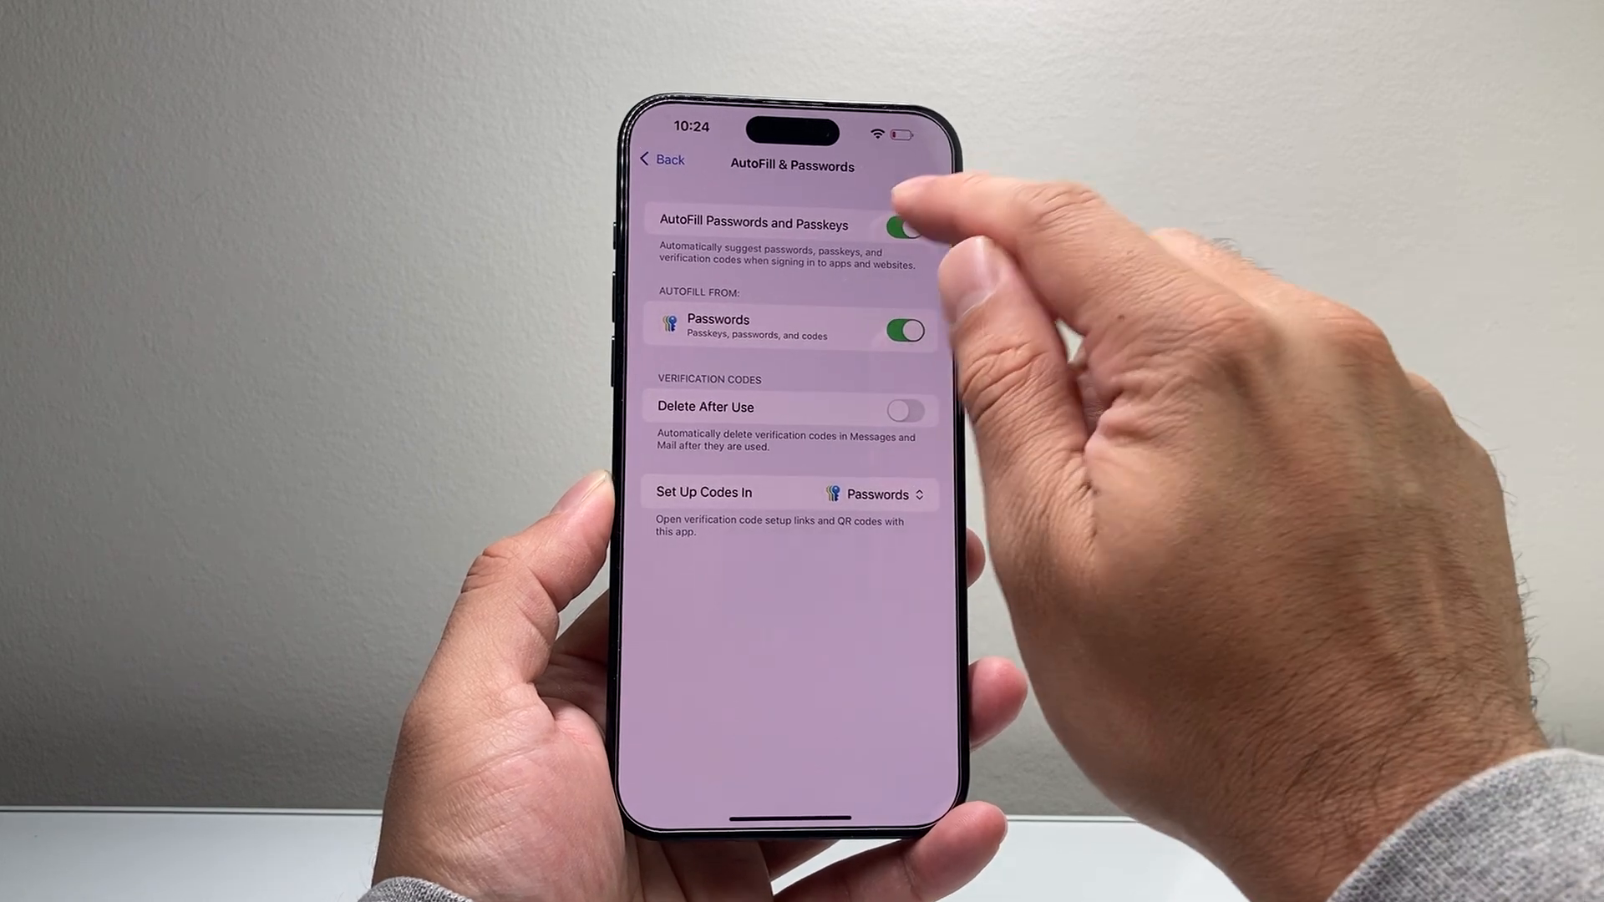
pyautogui.click(899, 226)
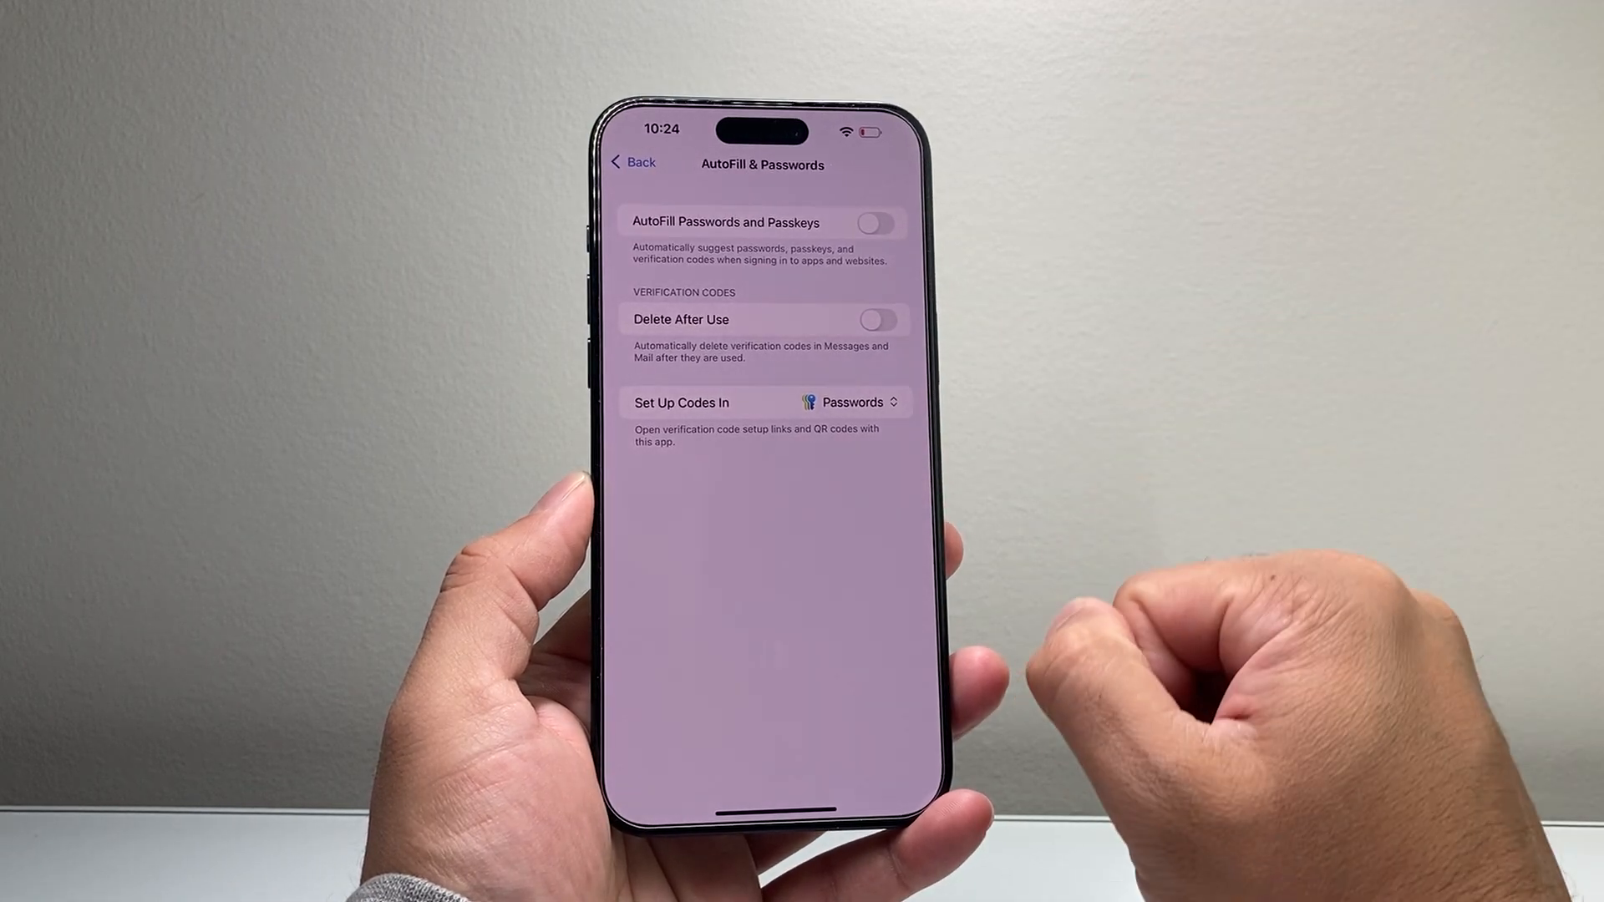
pyautogui.click(876, 222)
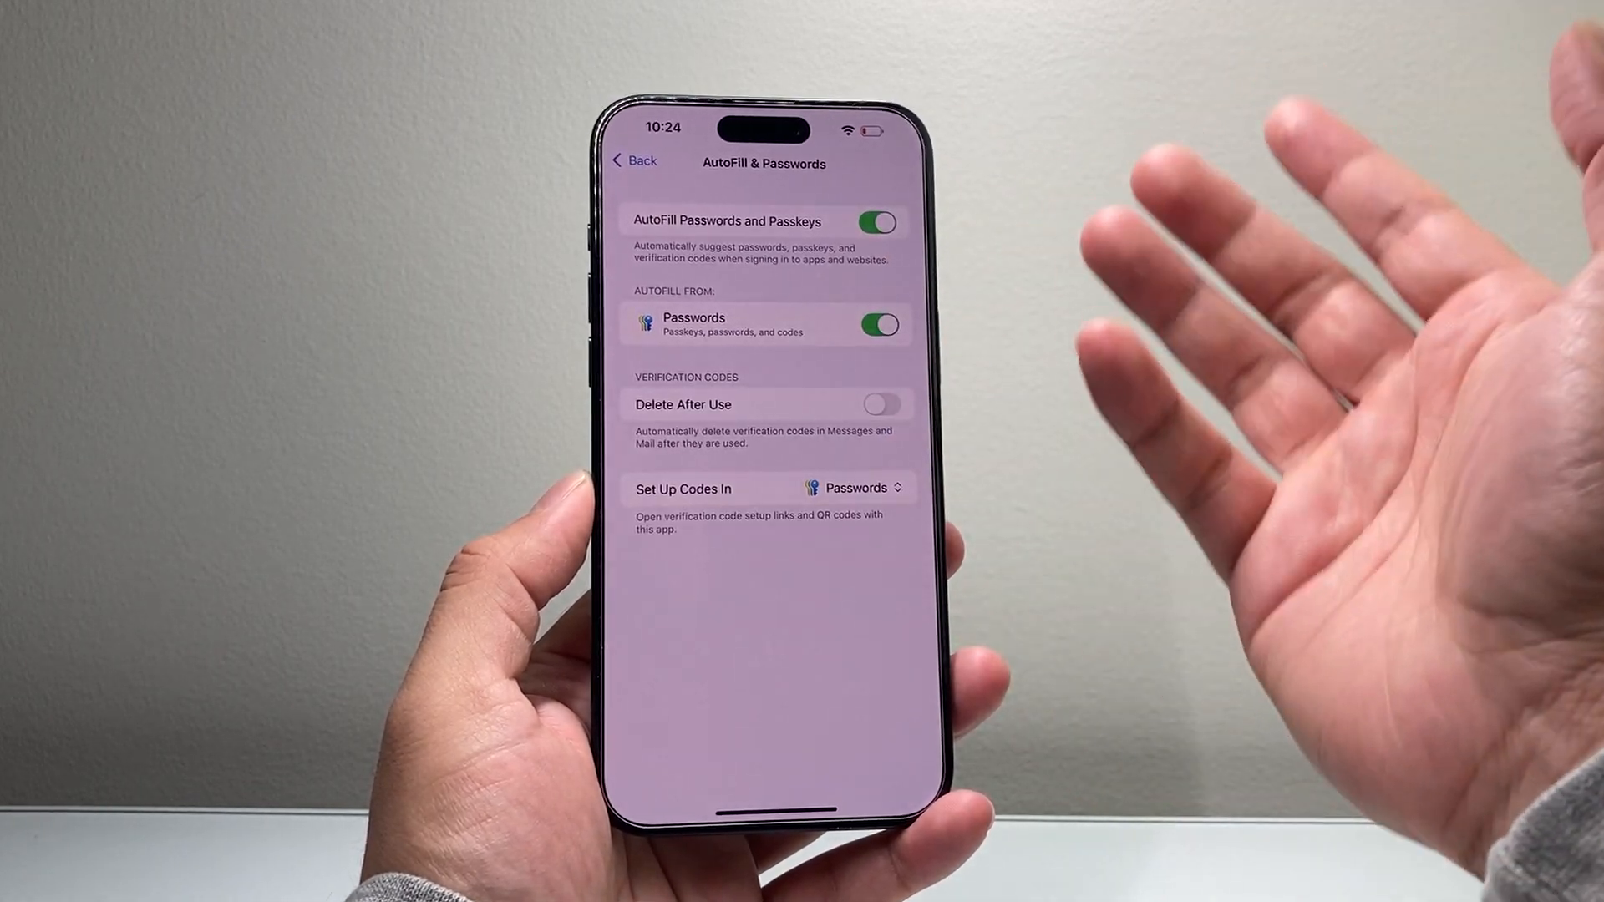